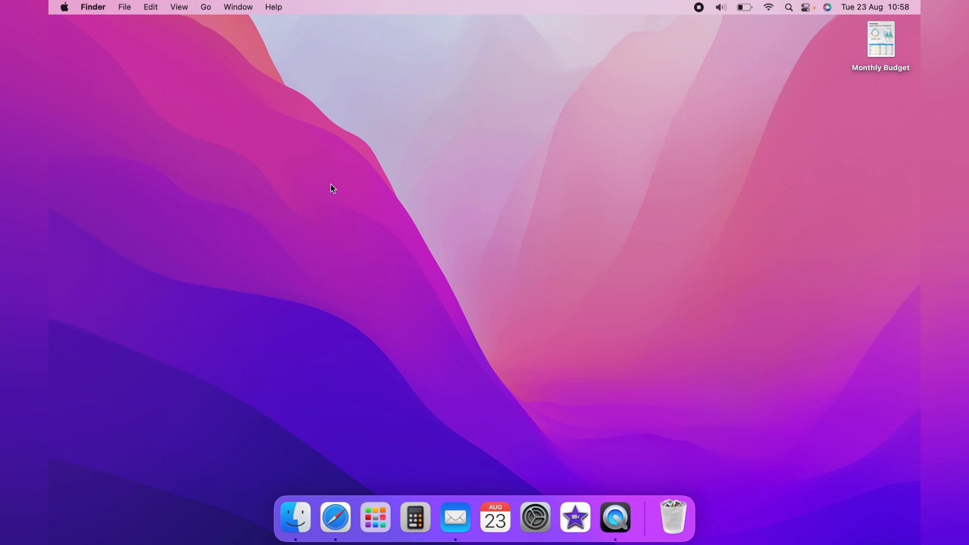
{"action": "mouse_move", "coordinate": [836, 53]}
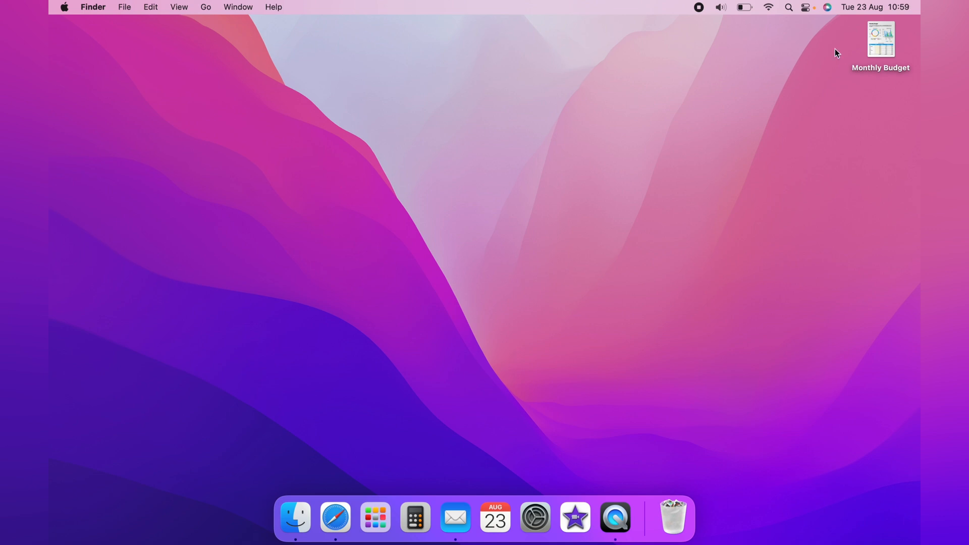
- Open the Monthly Budget spreadsheet from the desktop in Numbers
{"action": "double_click", "coordinate": [881, 40]}
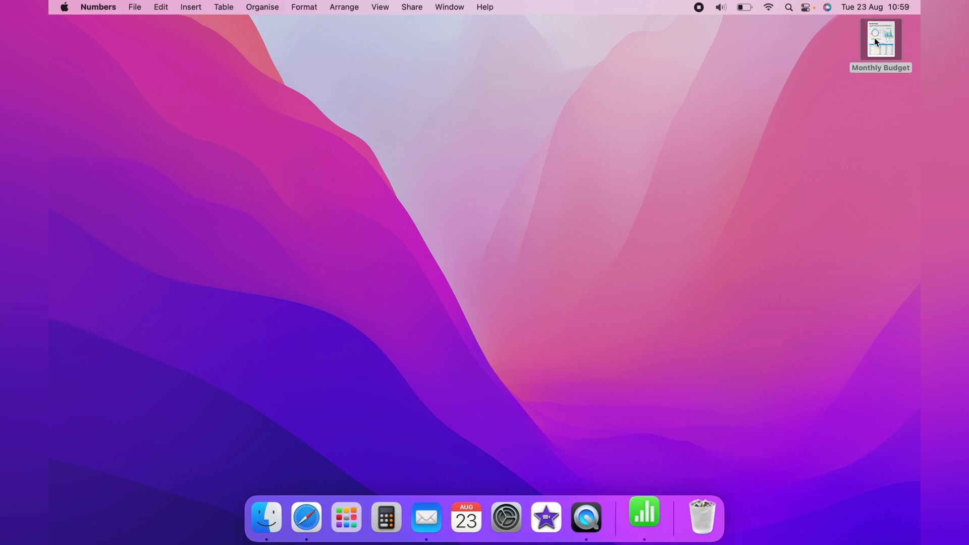
- Show the File menu commands for the open Monthly Budget spreadsheet
{"action": "double_click", "coordinate": [881, 40]}
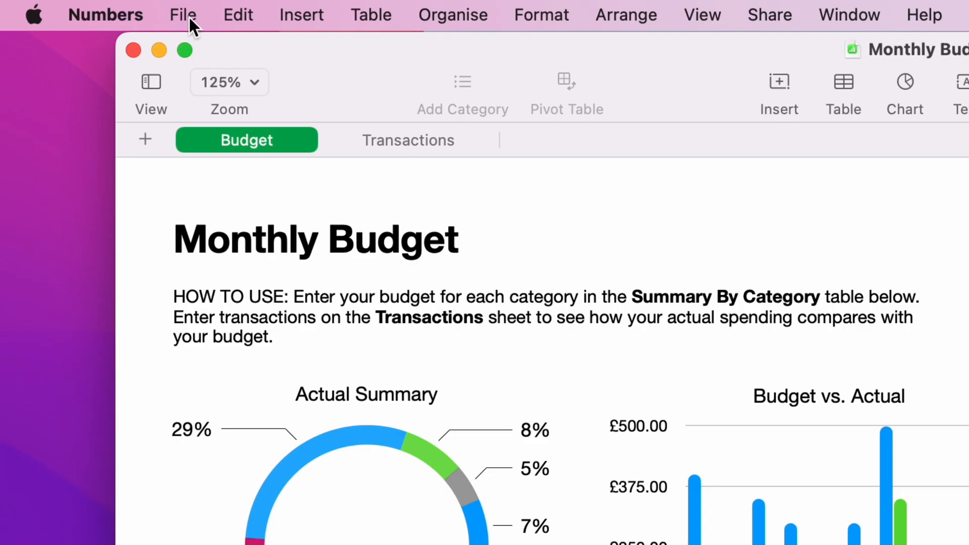
{"action": "left_click", "coordinate": [183, 14]}
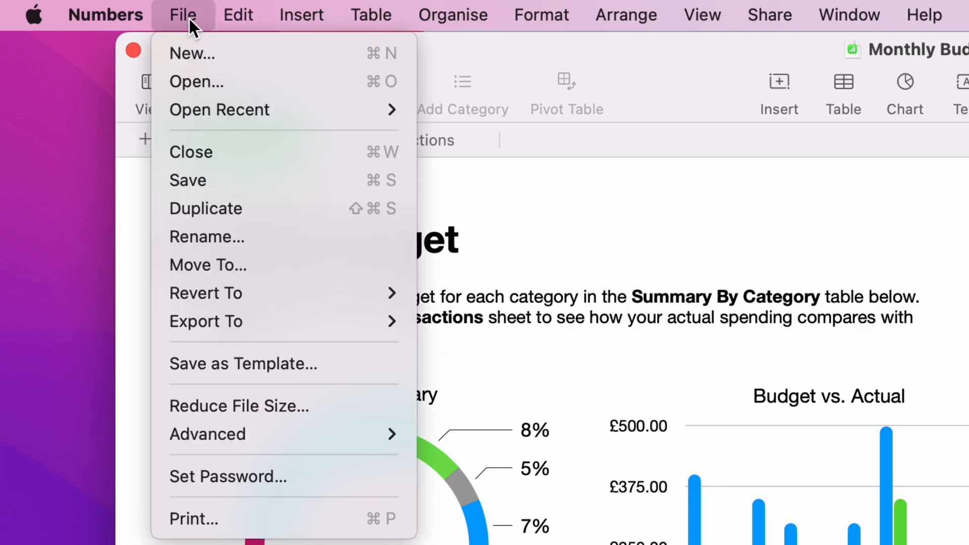
{"action": "mouse_move", "coordinate": [228, 476]}
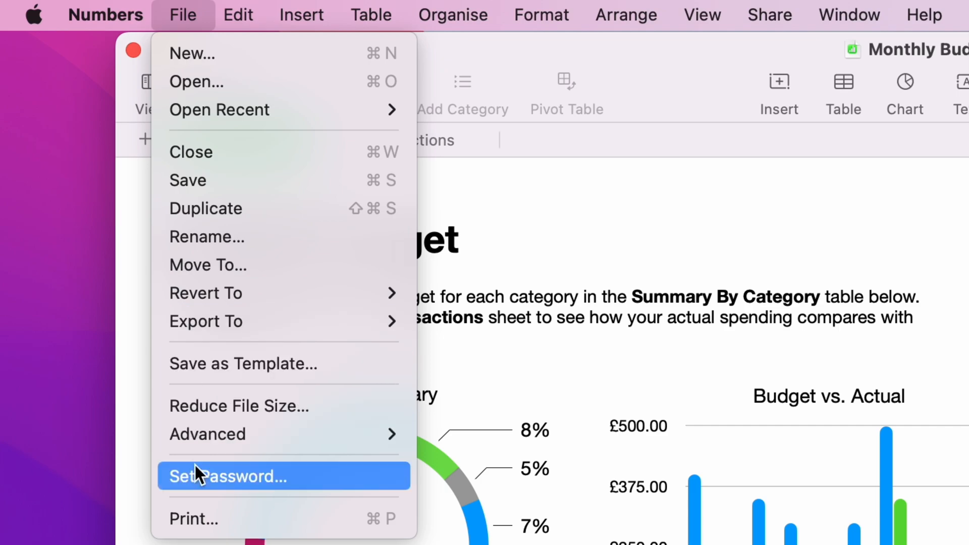
- Set a password with a hint on Monthly Budget, keeping Open with Touch ID enabled
{"action": "left_click", "coordinate": [229, 475]}
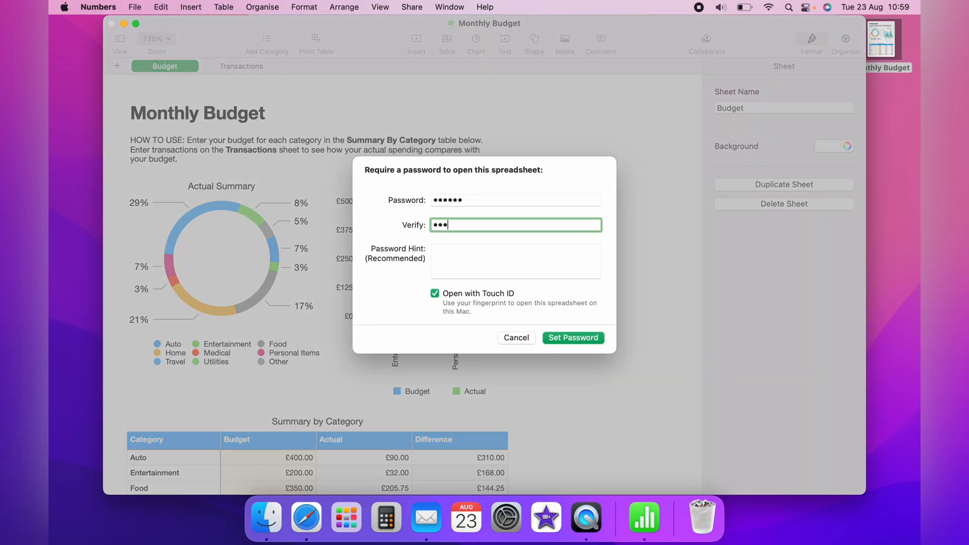
{"action": "type", "text": "Numbers"}
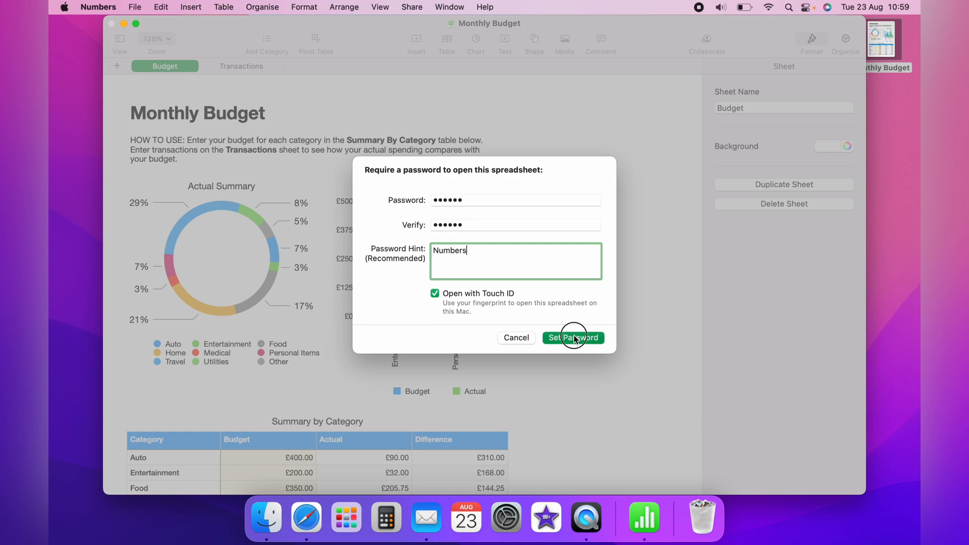
{"action": "left_click", "coordinate": [572, 338]}
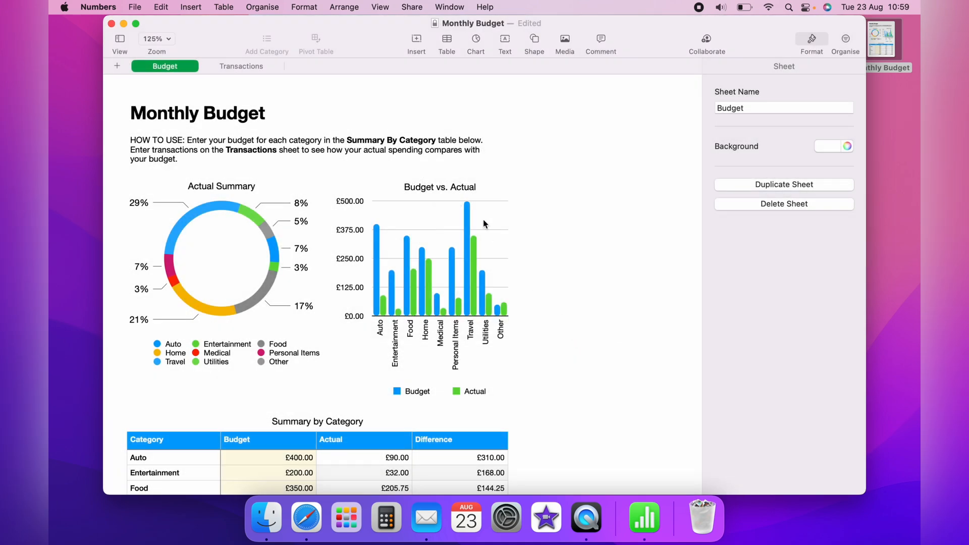
- Close the protected spreadsheet, then reopen the locked file and unlock it with Touch ID
{"action": "left_click", "coordinate": [122, 23]}
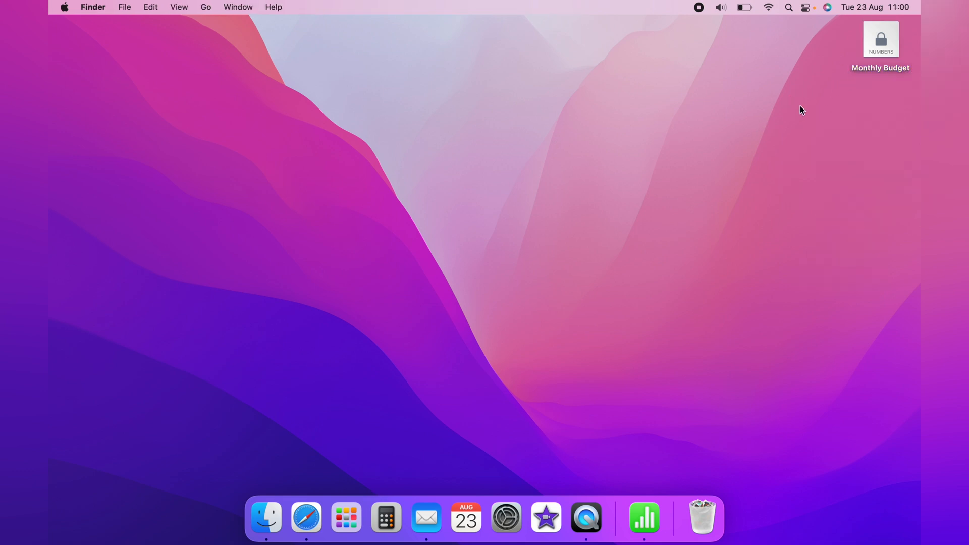
{"action": "double_click", "coordinate": [881, 38]}
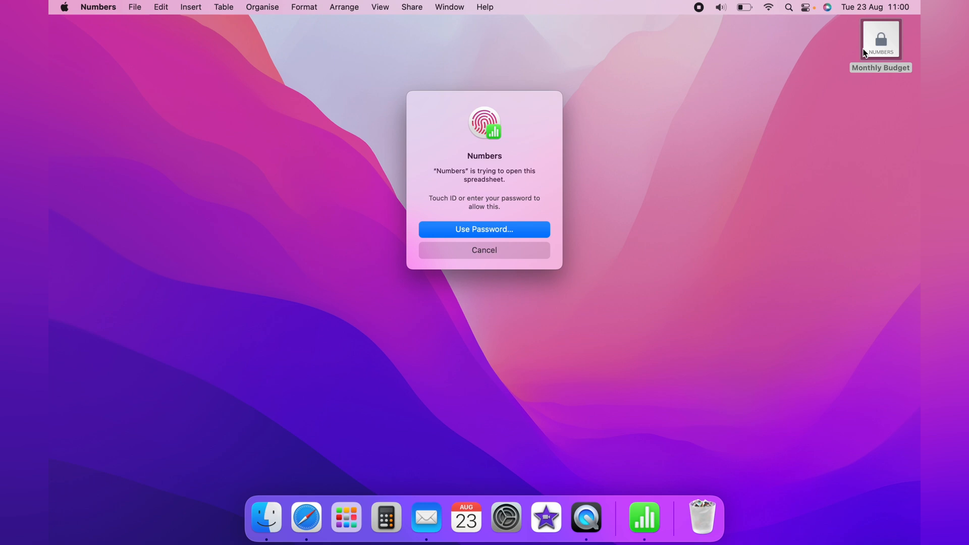
{"action": "left_click", "coordinate": [484, 229]}
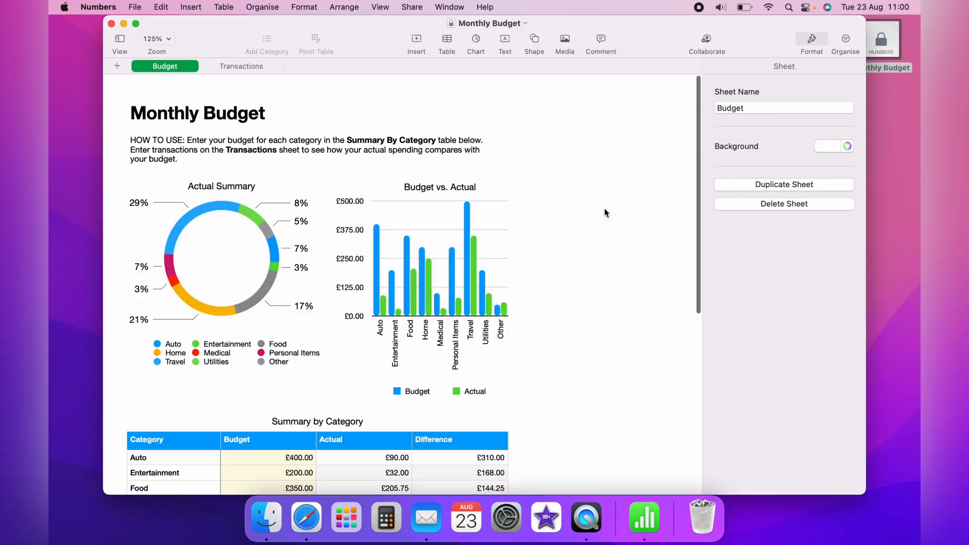
{"action": "mouse_move", "coordinate": [112, 23]}
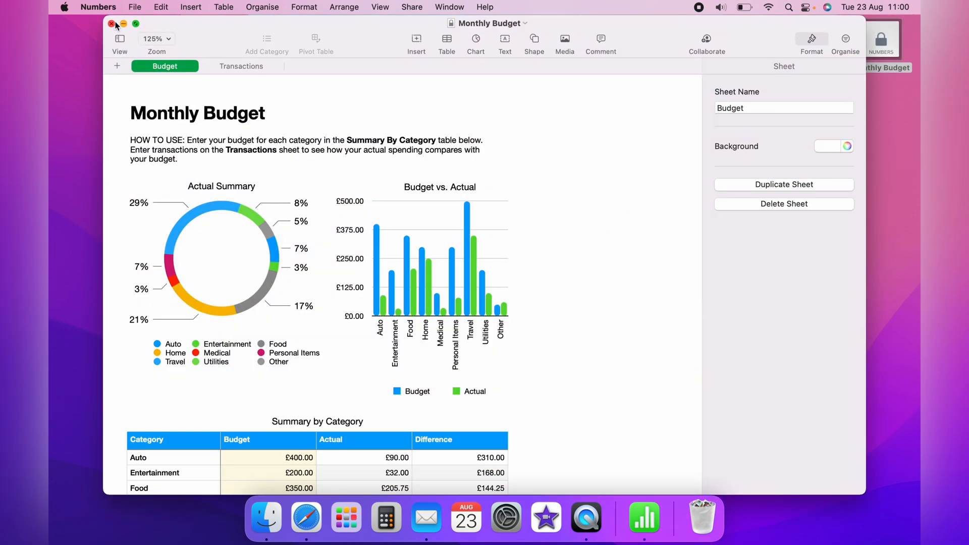
- Close Monthly Budget, reopen it by entering its password instead of Touch ID, then close it again
{"action": "left_click", "coordinate": [111, 23]}
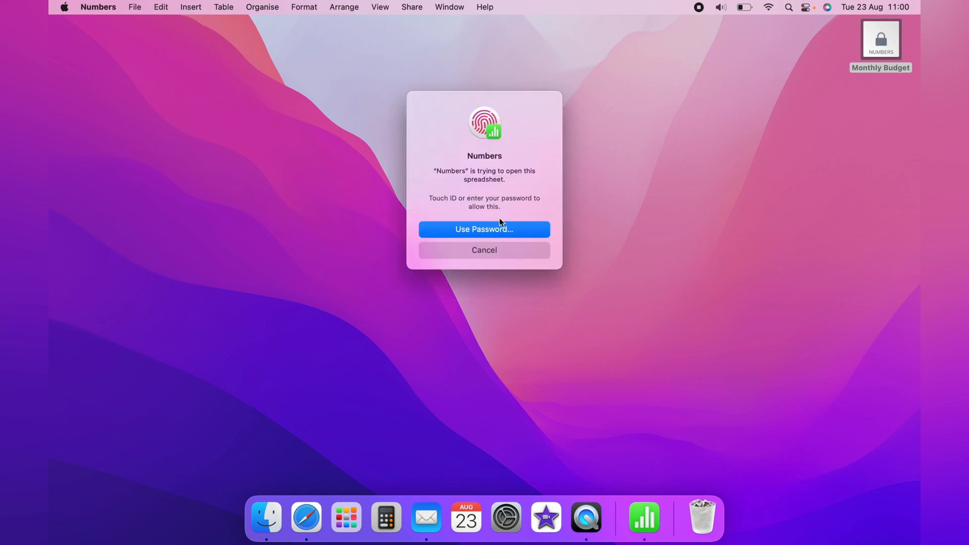
{"action": "left_click", "coordinate": [484, 229]}
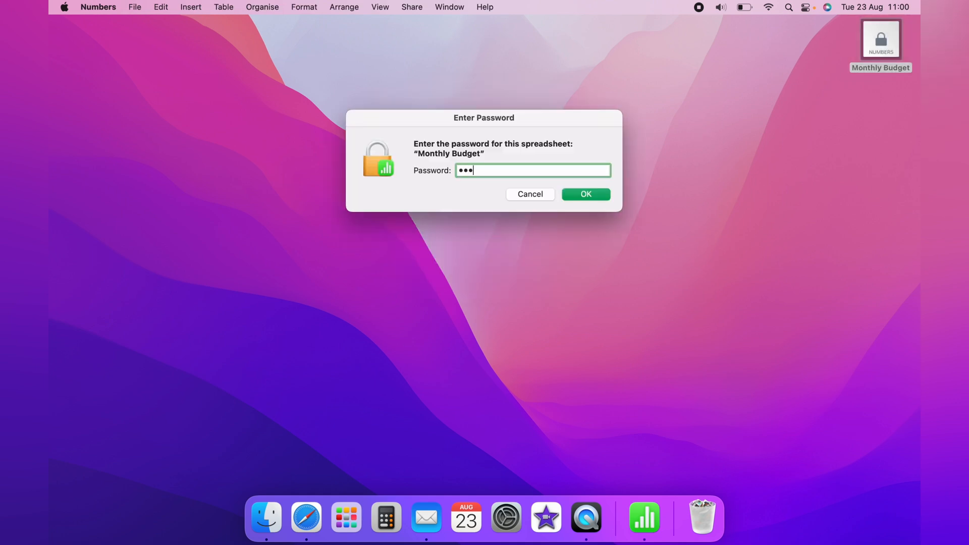
{"action": "left_click", "coordinate": [585, 194]}
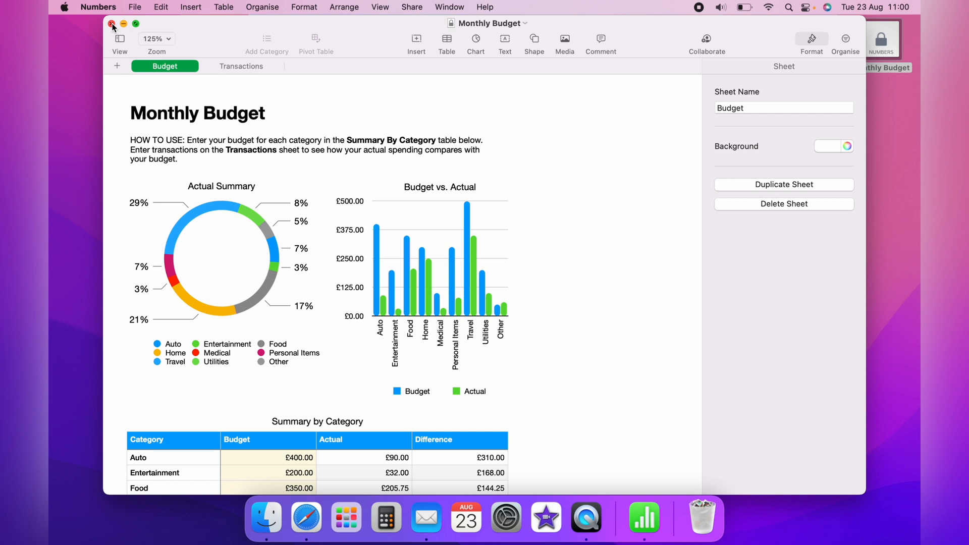
{"action": "left_click", "coordinate": [112, 24]}
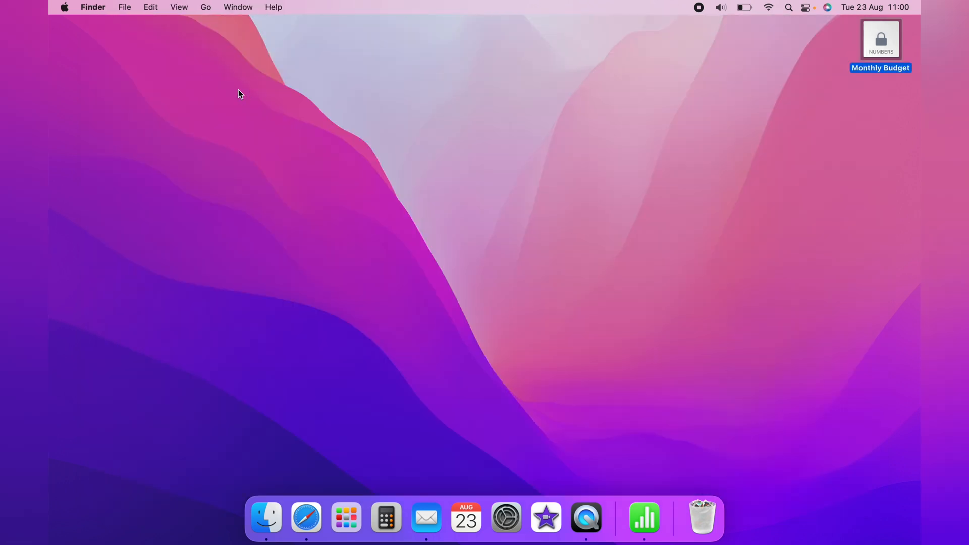